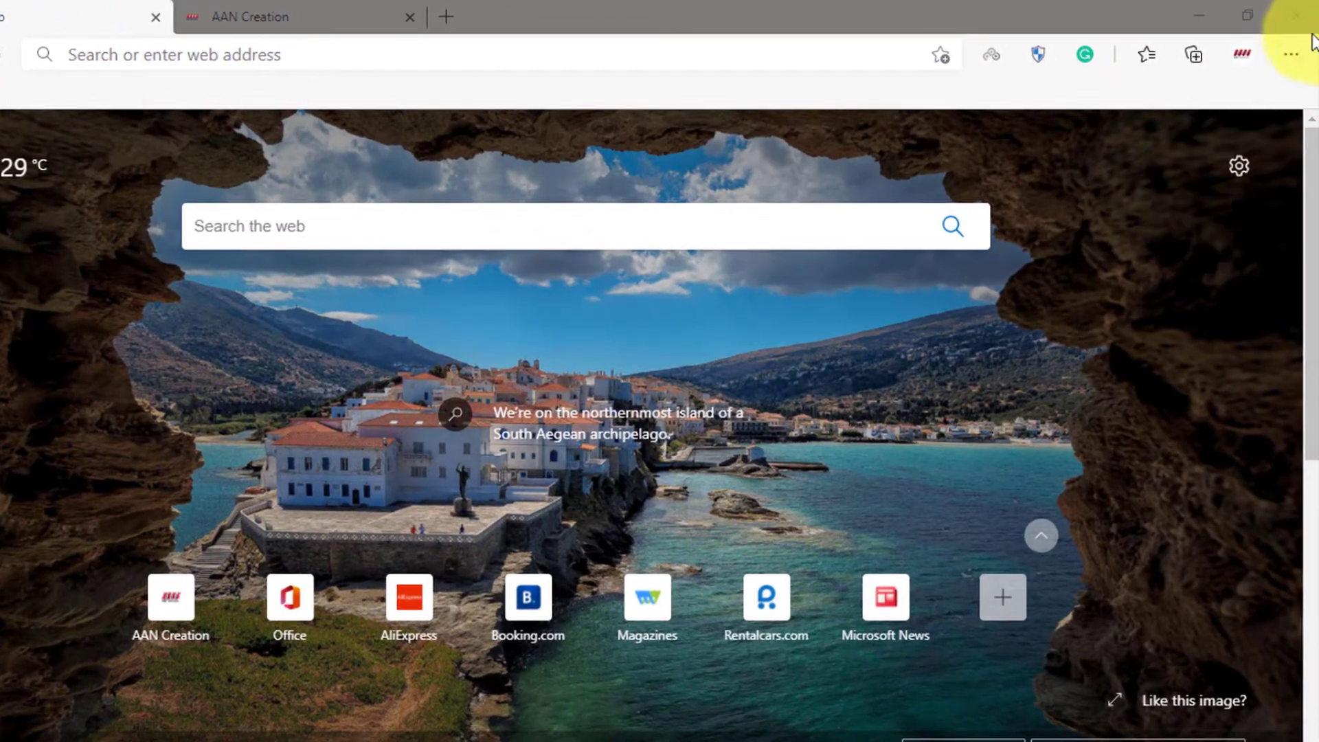
Open Browser task manager from the Settings and more menu's More tools submenu
{"action": "left_click", "coordinate": [1292, 54]}
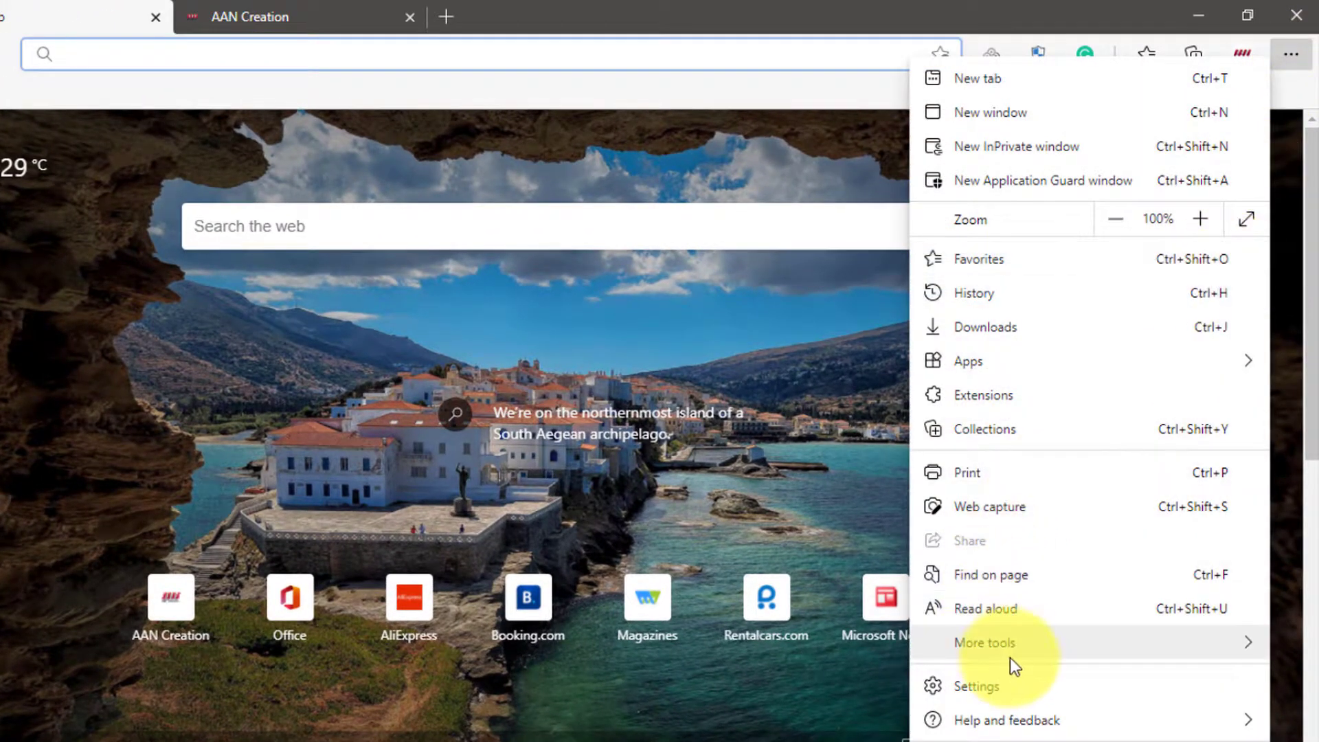
{"action": "left_click", "coordinate": [985, 641]}
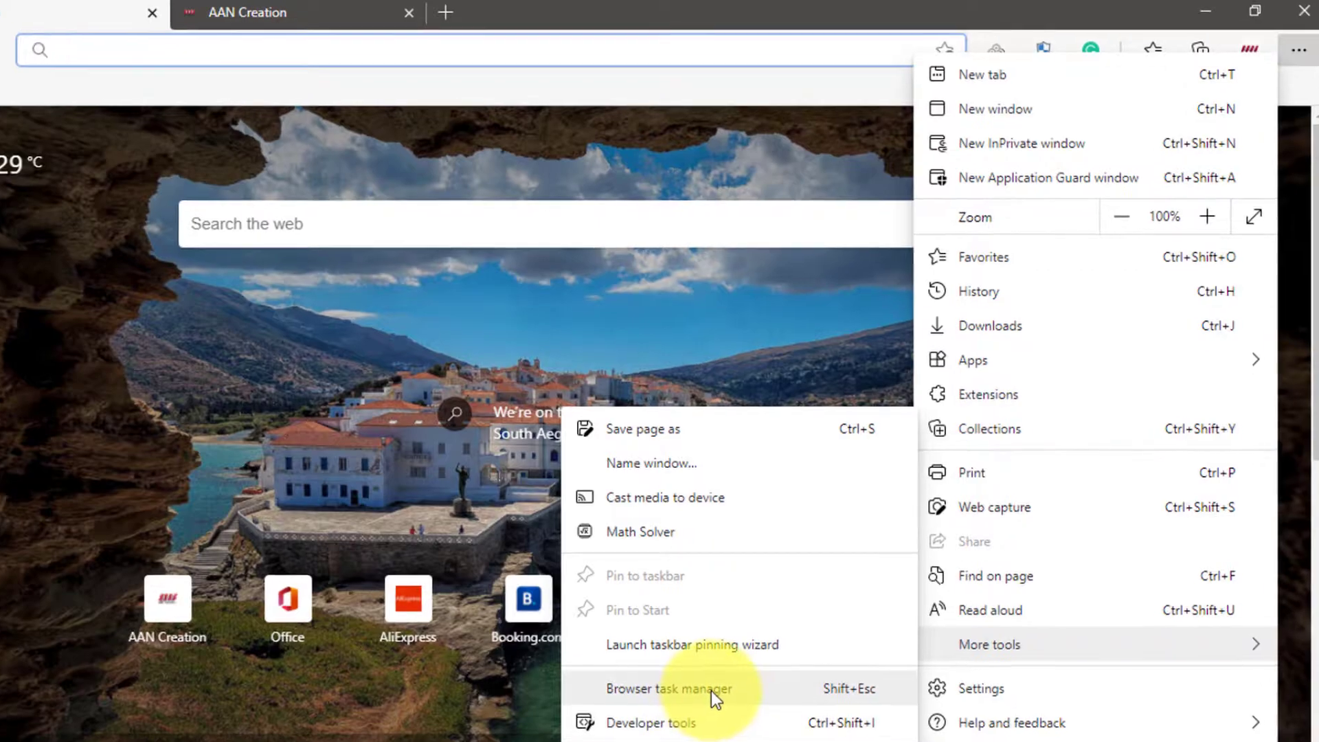
{"action": "left_click", "coordinate": [668, 689]}
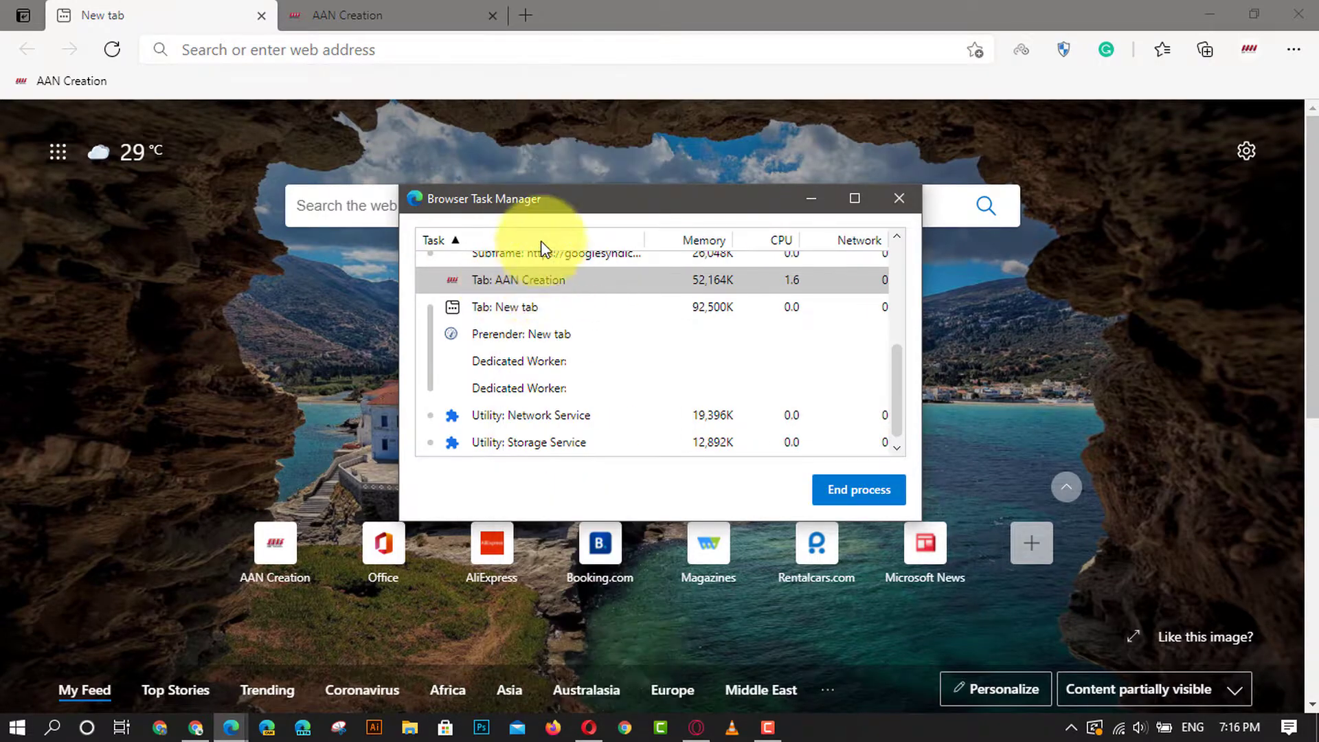
Sort the task list by CPU usage, Browser process on top, and scroll through it
{"action": "left_click", "coordinate": [760, 240]}
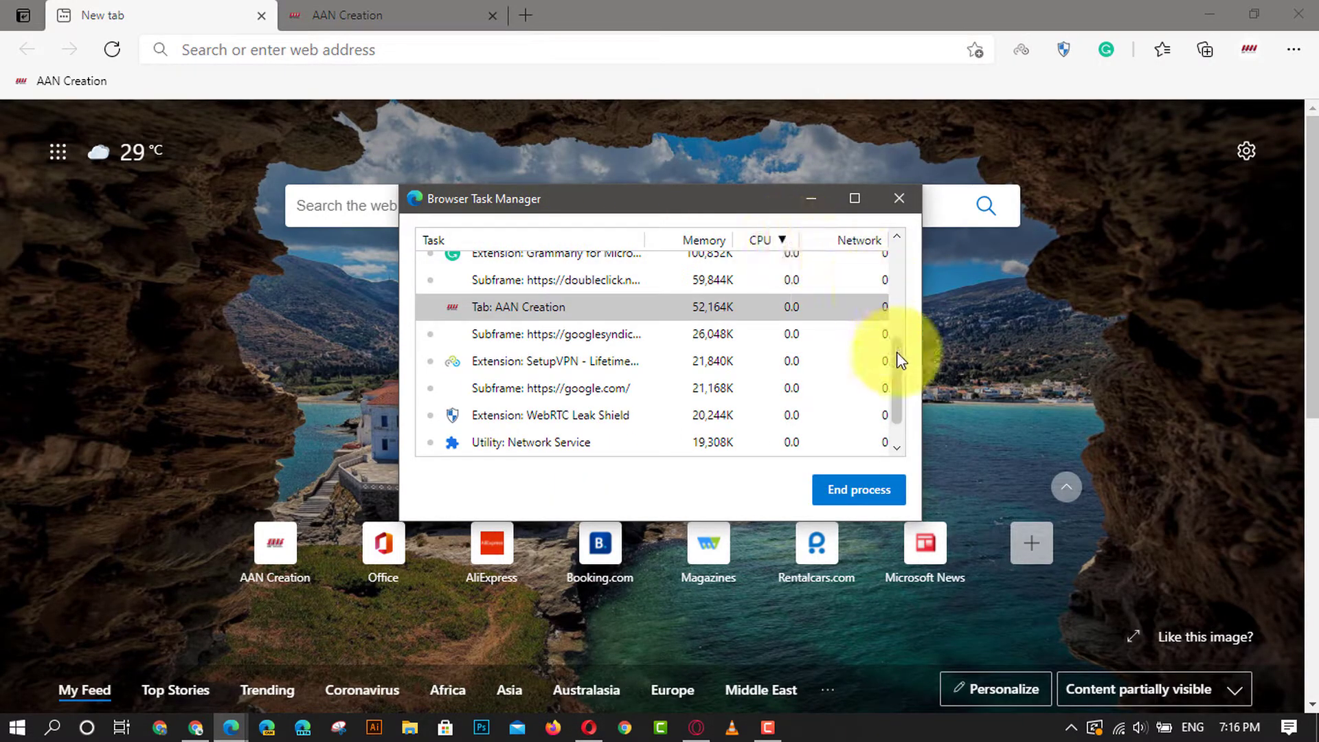
{"action": "scroll", "scroll_direction": "up", "scroll_amount": 3}
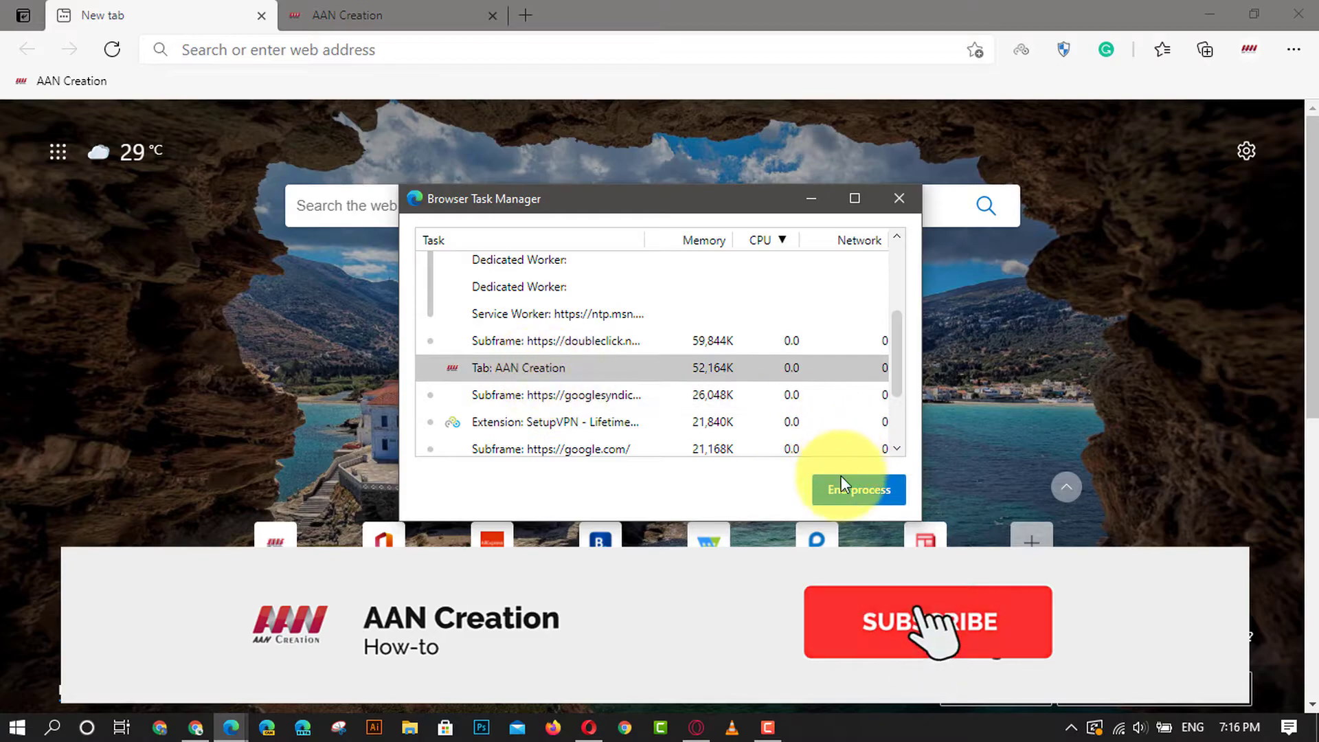
{"action": "scroll", "scroll_direction": "down", "scroll_amount": 3}
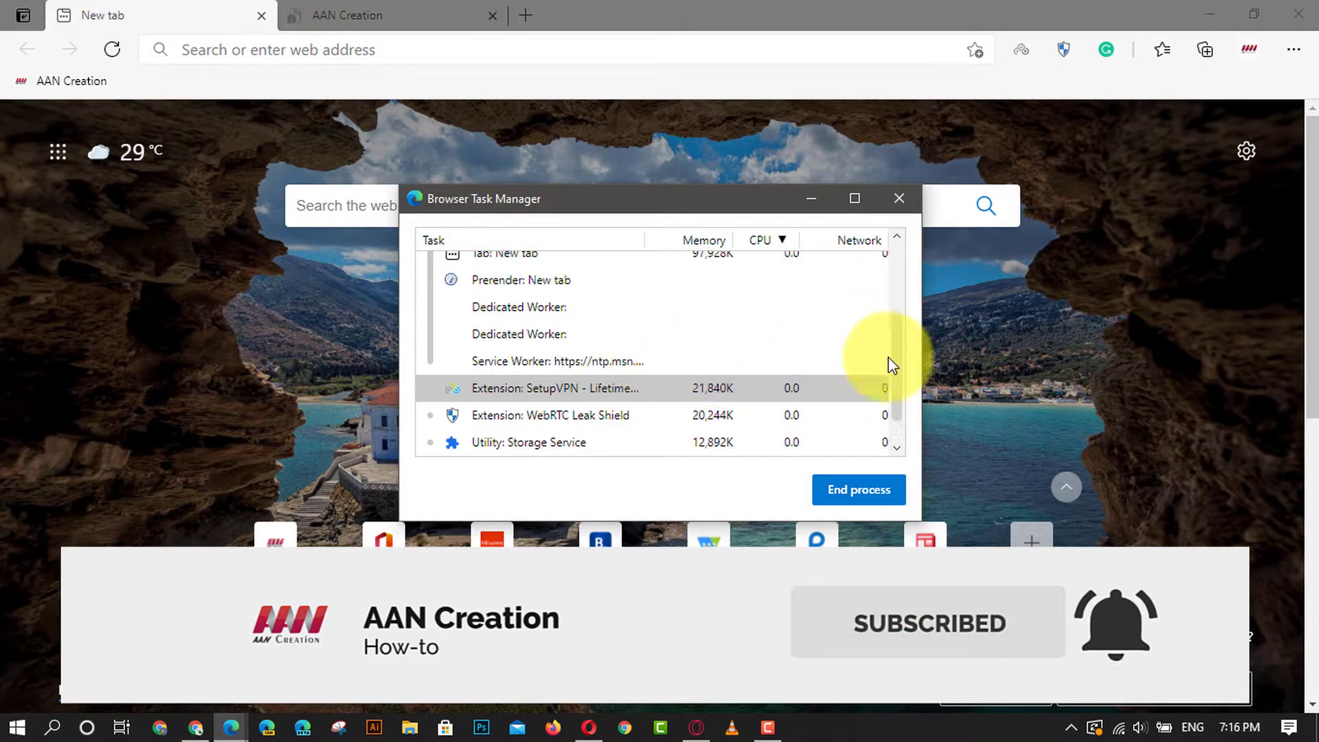
{"action": "scroll", "scroll_direction": "up", "scroll_amount": 3}
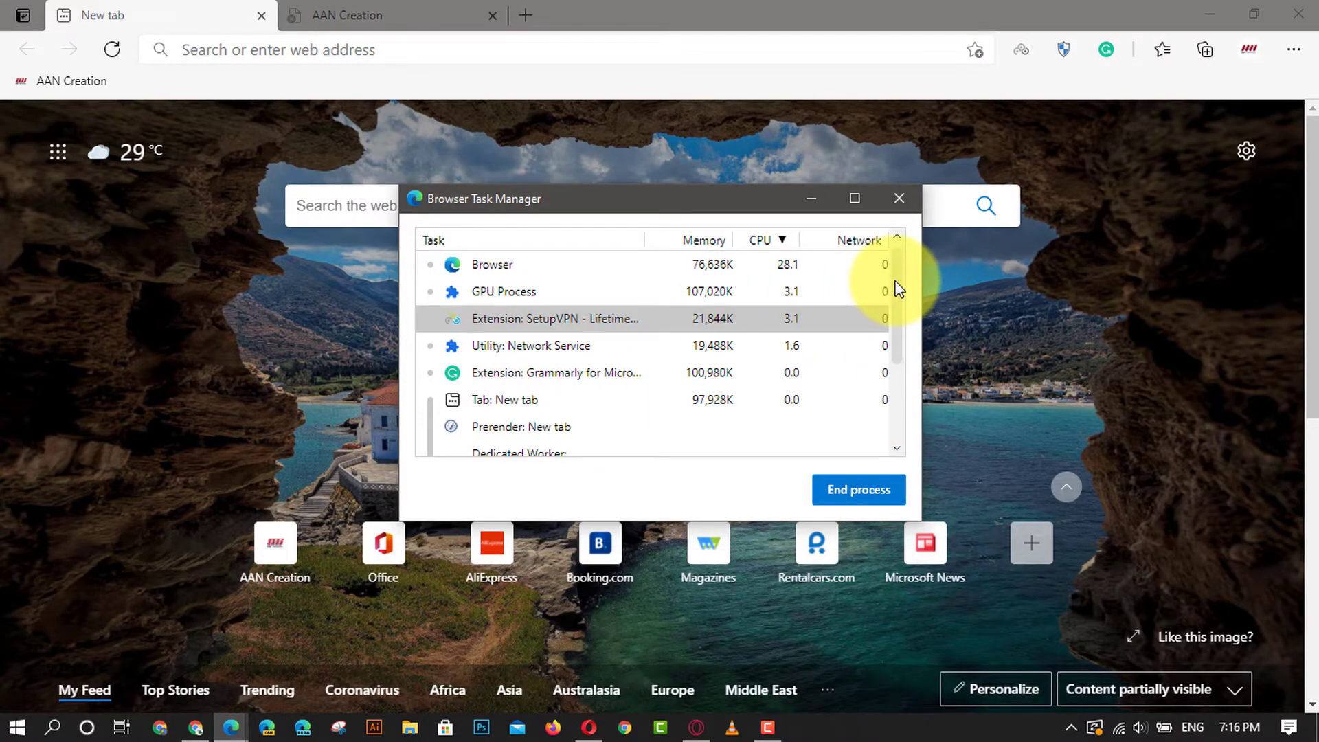